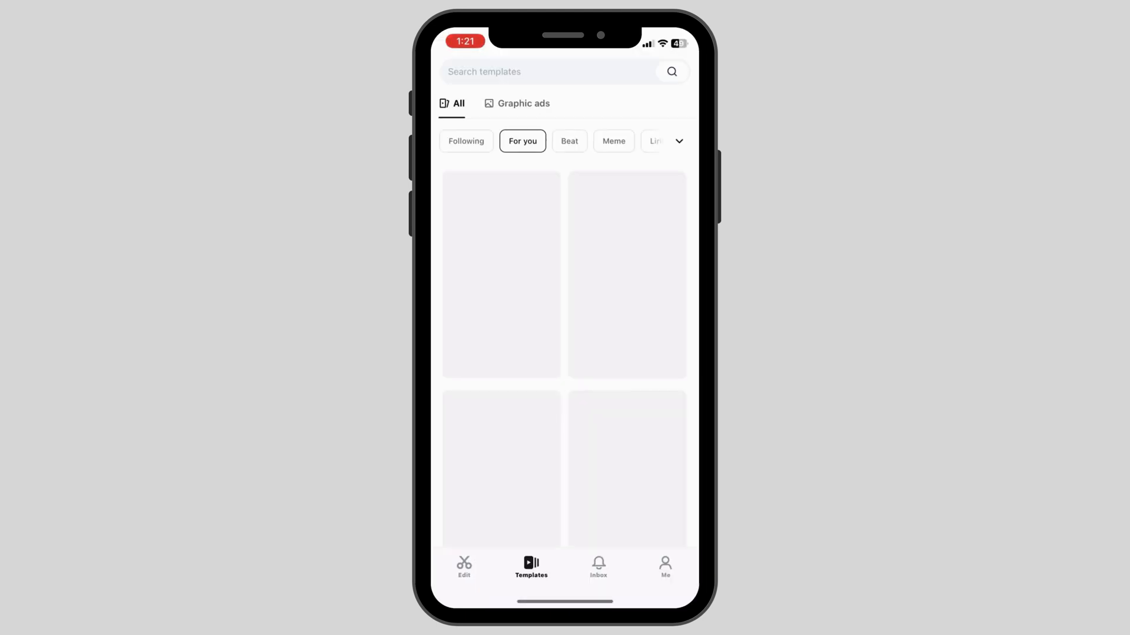
Go to CapCut's projects home and open the settings page via the gear icon
click(463, 565)
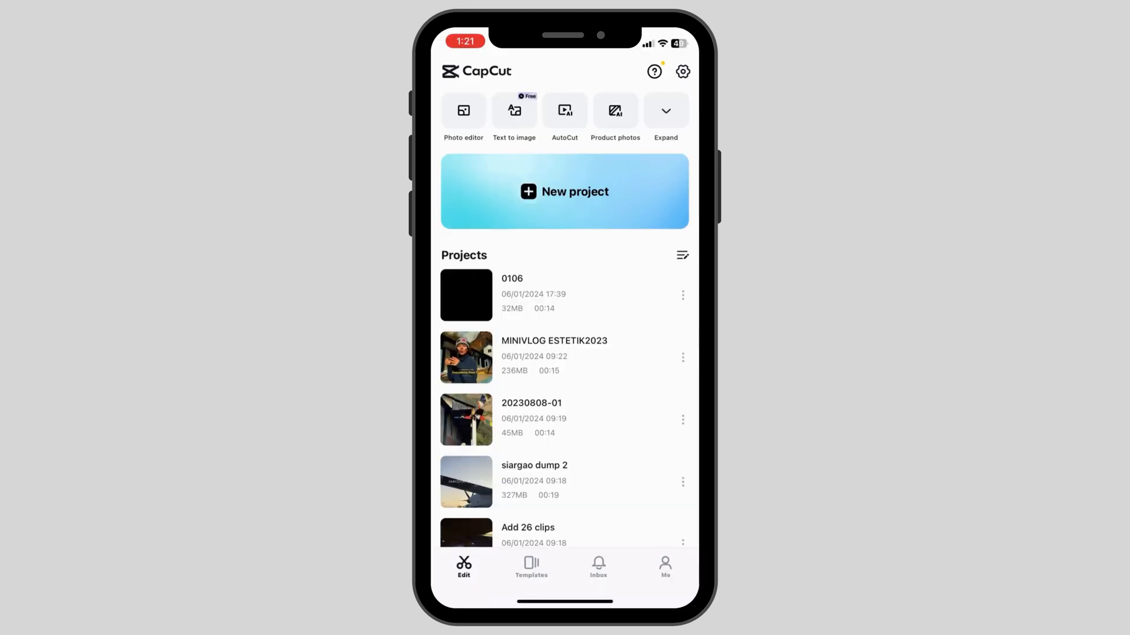
click(683, 71)
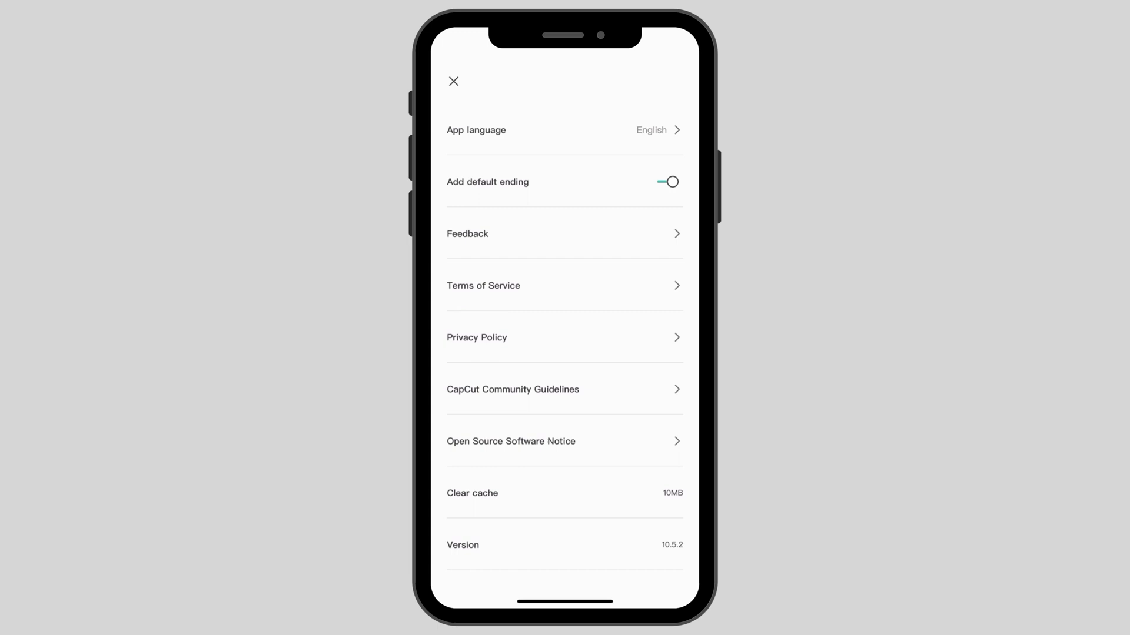
Clear CapCut's cache and confirm with OK in the dialog
click(472, 493)
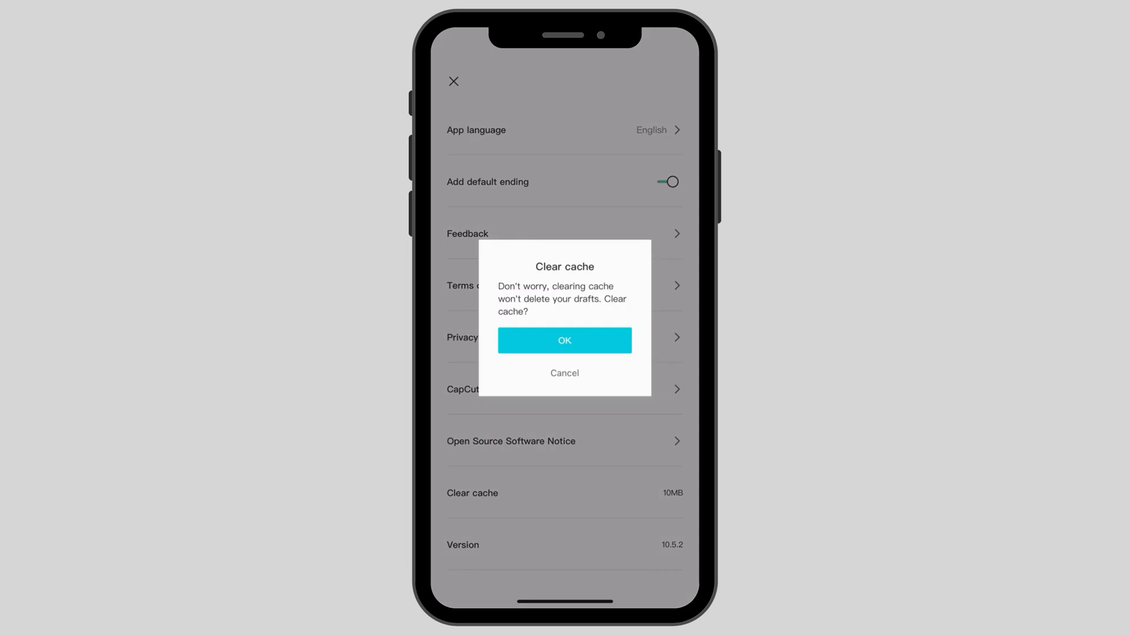
click(564, 341)
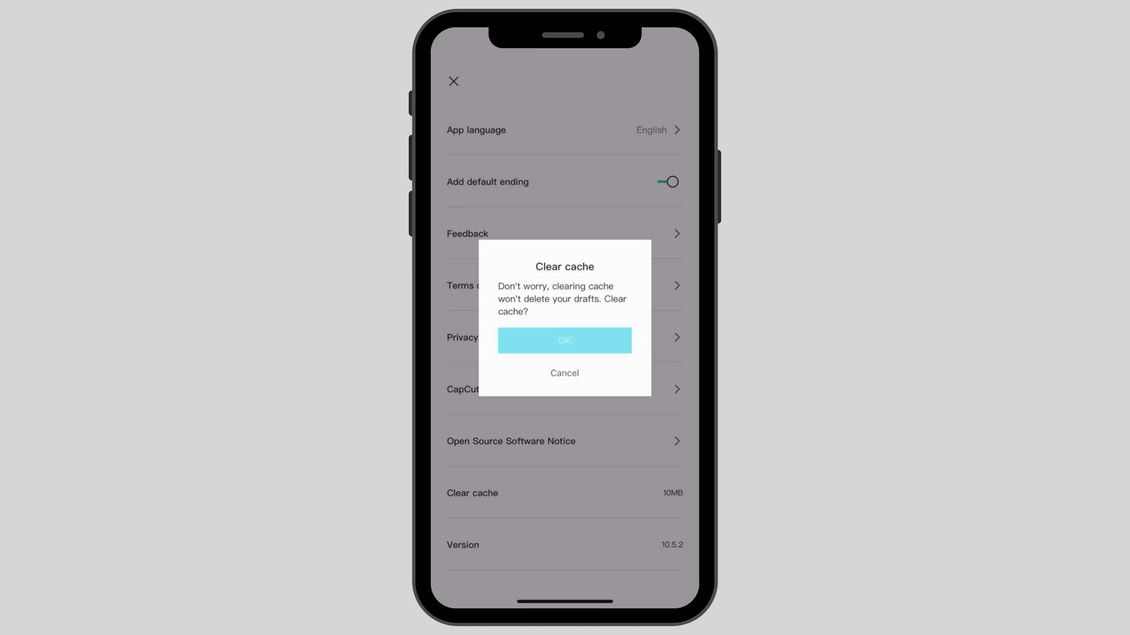
click(564, 341)
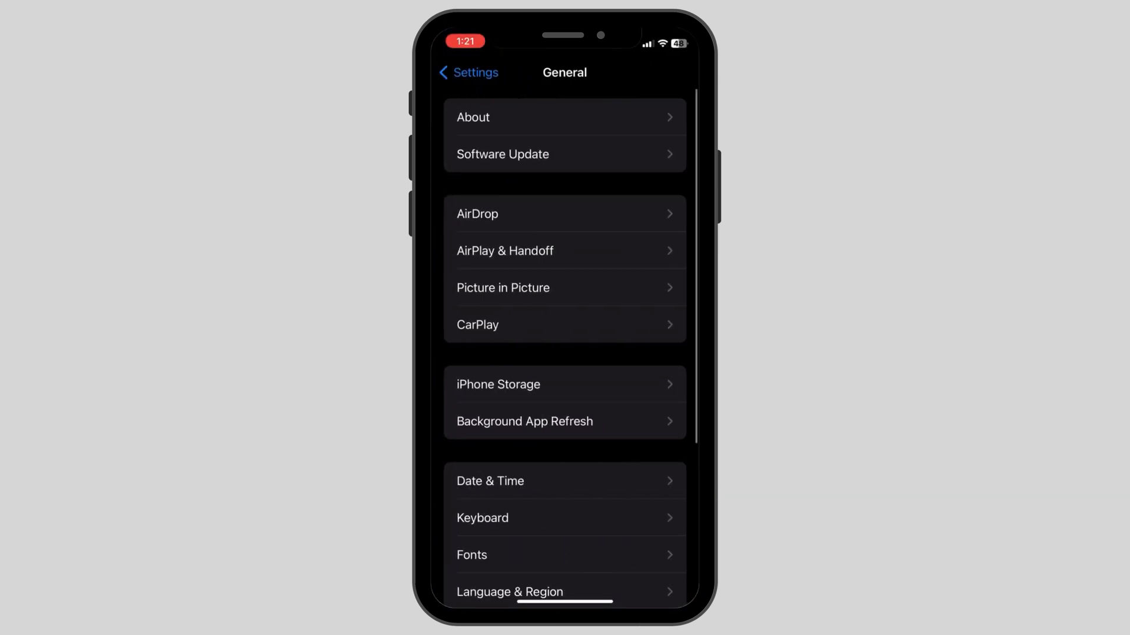
Open iPhone Storage and scroll the app list to CapCut's 359.9 MB storage entry
click(498, 385)
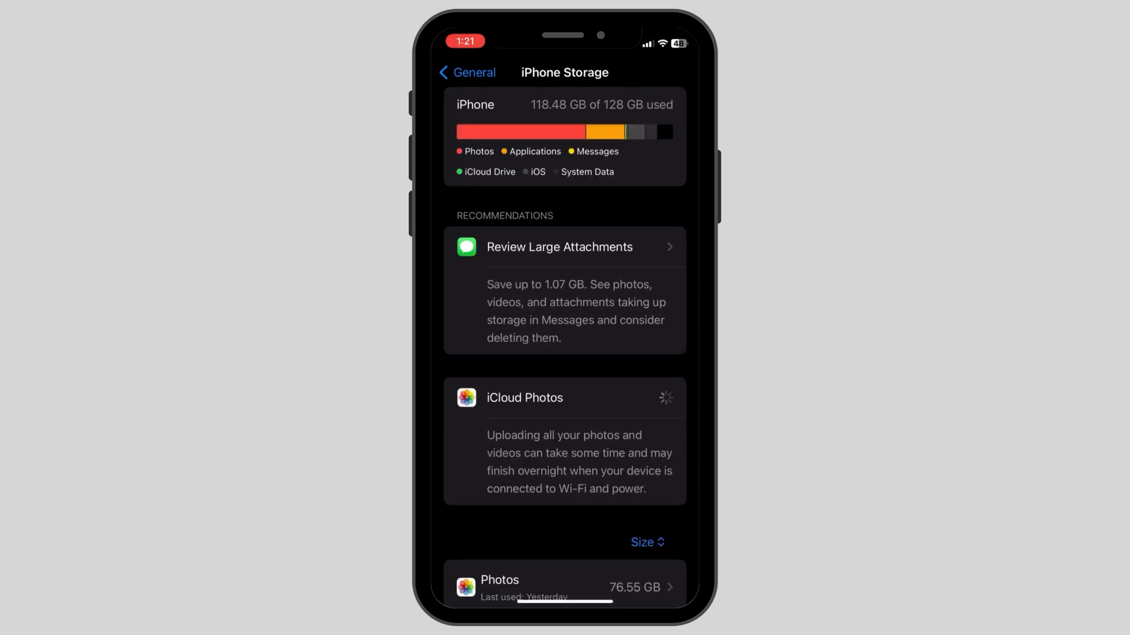
scroll(down, 3)
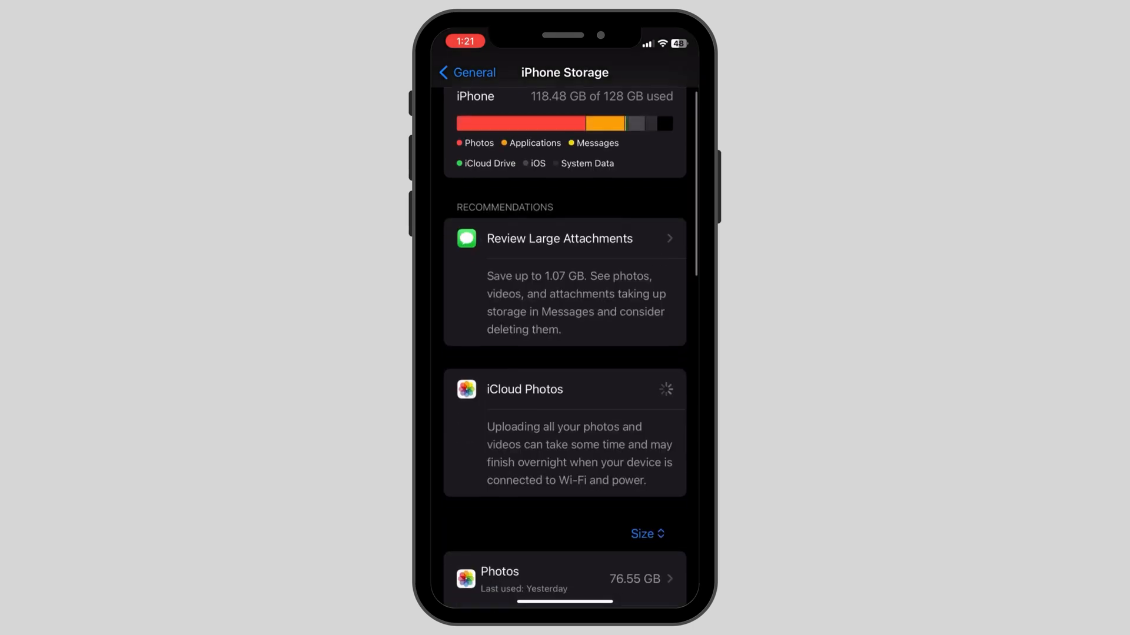
scroll(down, 3)
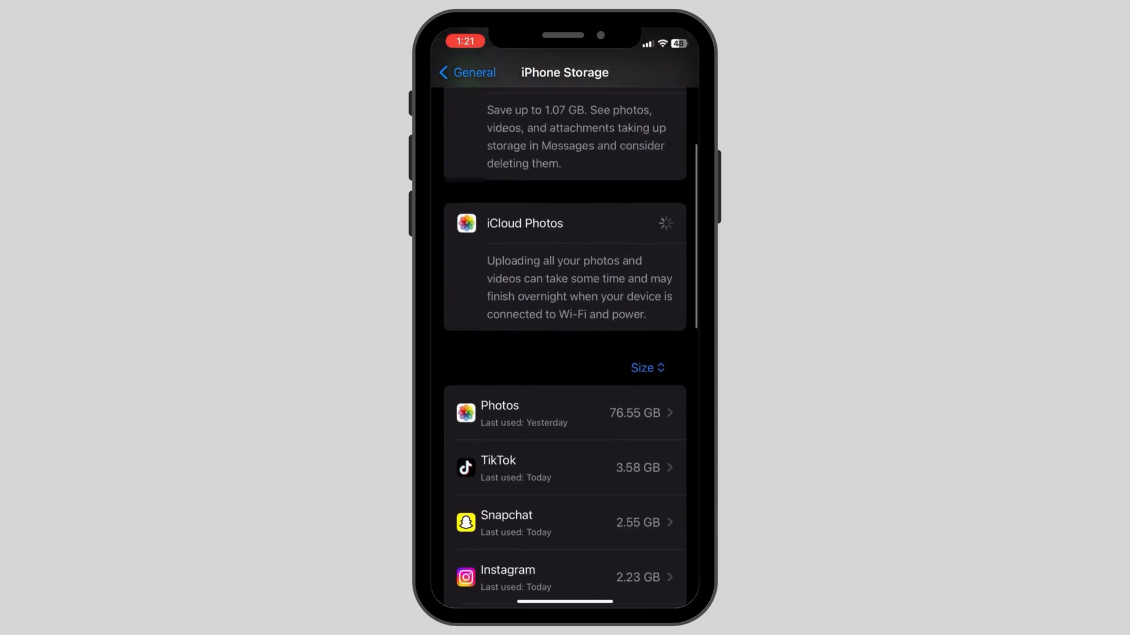
scroll(down, 3)
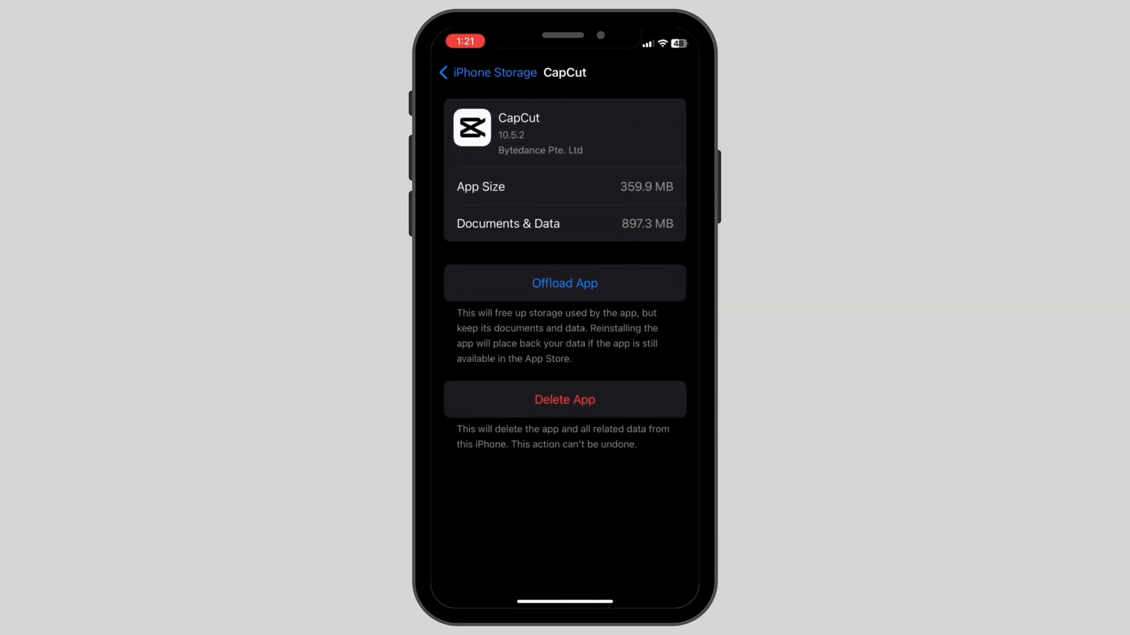
Offload CapCut keeping its 1.26 GB of data, then tap Reinstall App
click(564, 283)
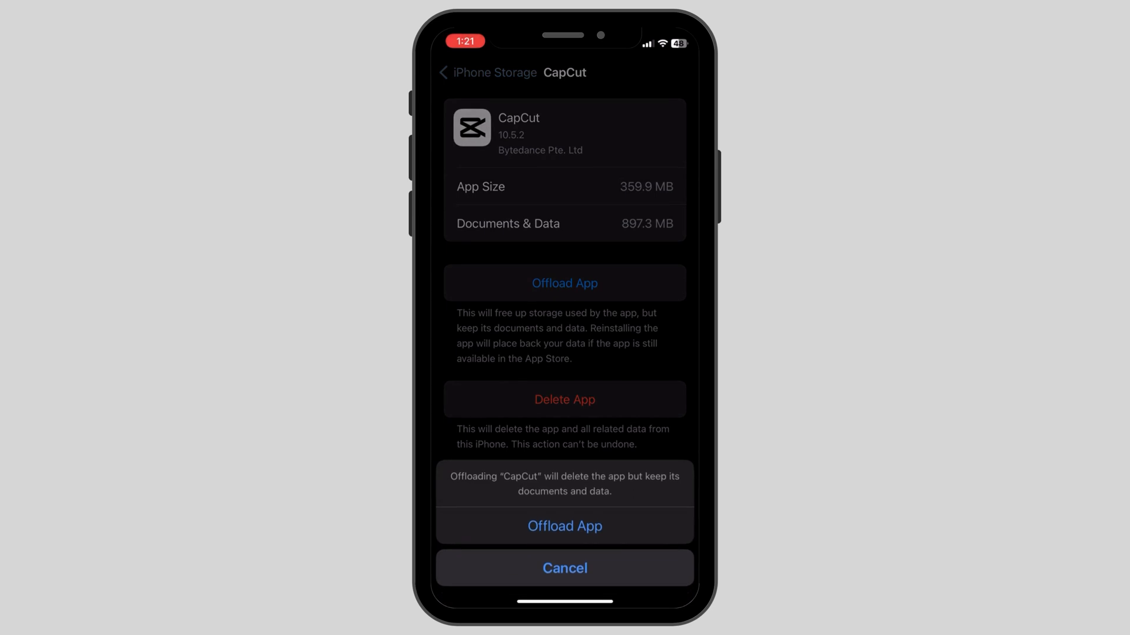
click(565, 526)
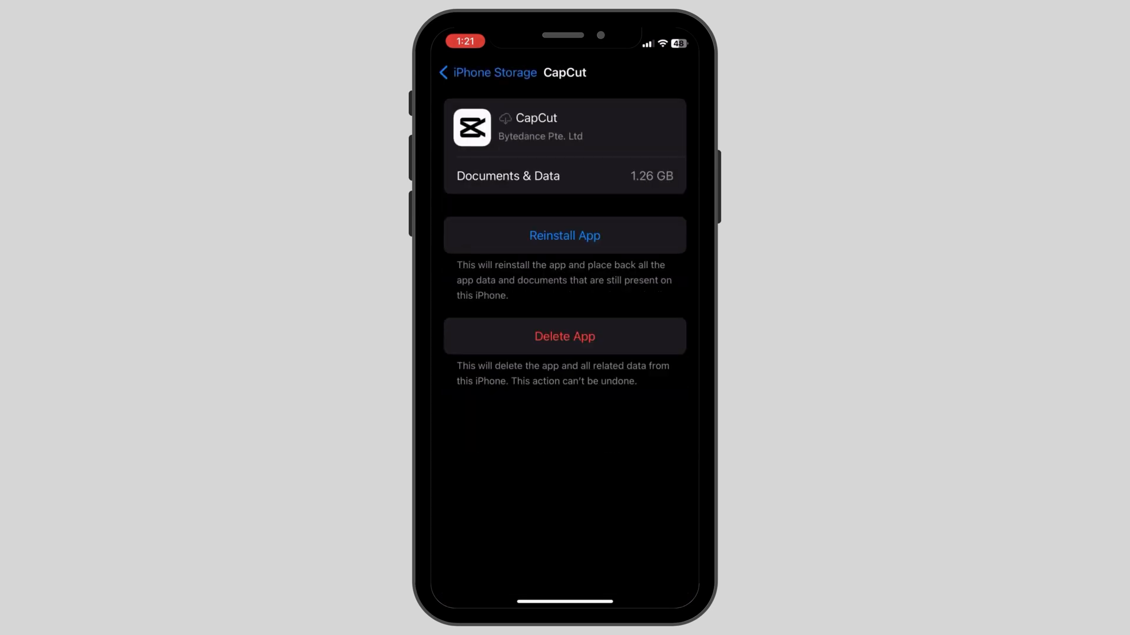
click(564, 235)
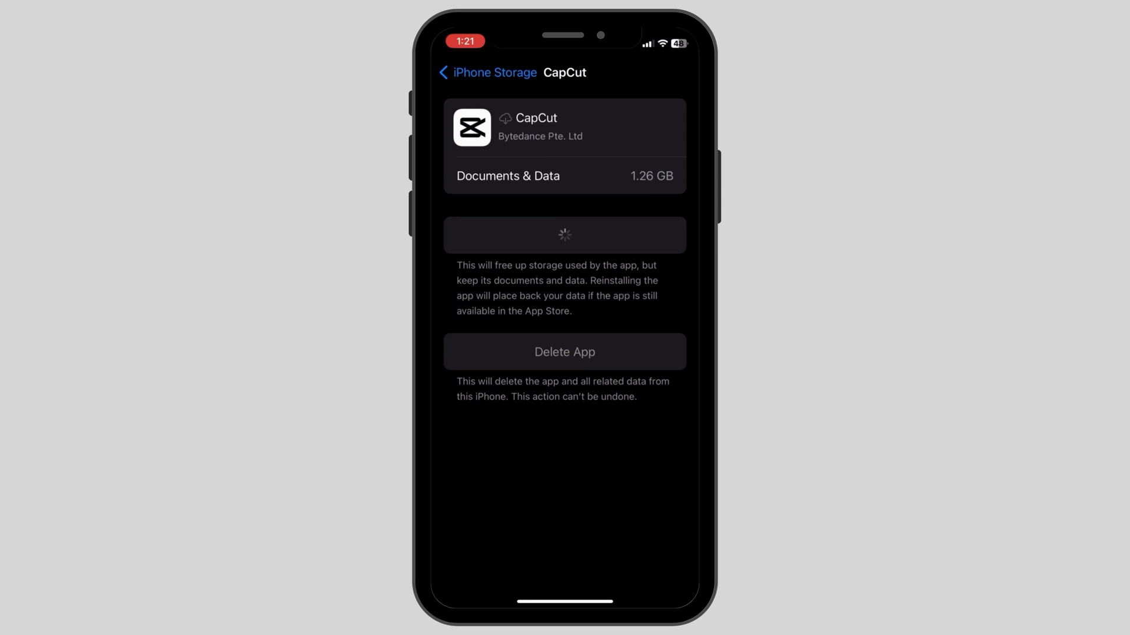